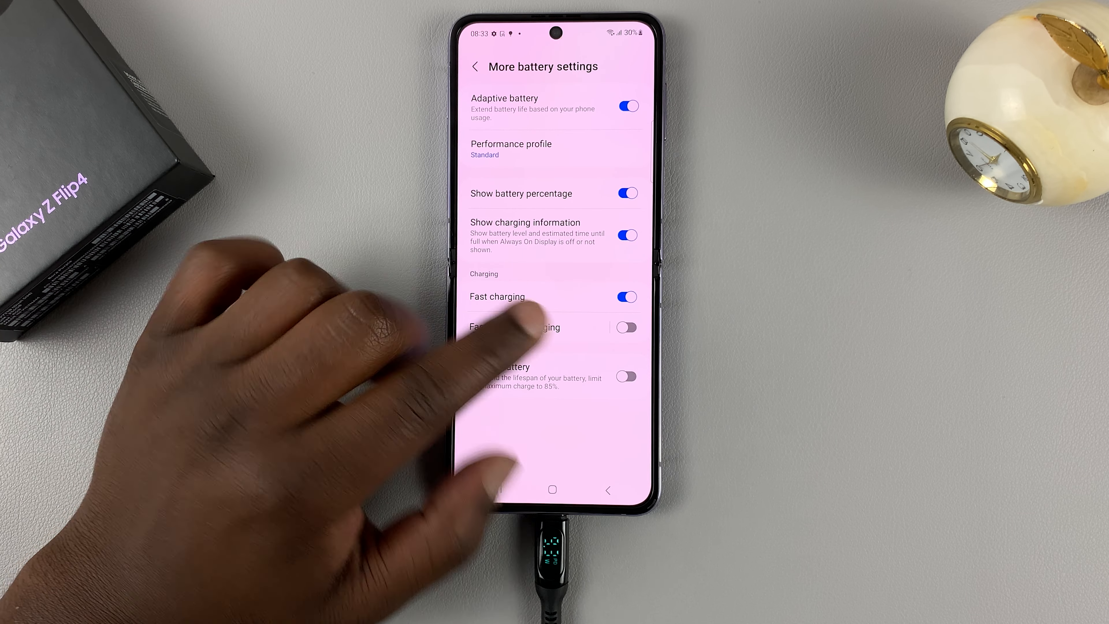
- Enable the Fast wireless charging toggle in More battery settings and return to the home screen
click(626, 327)
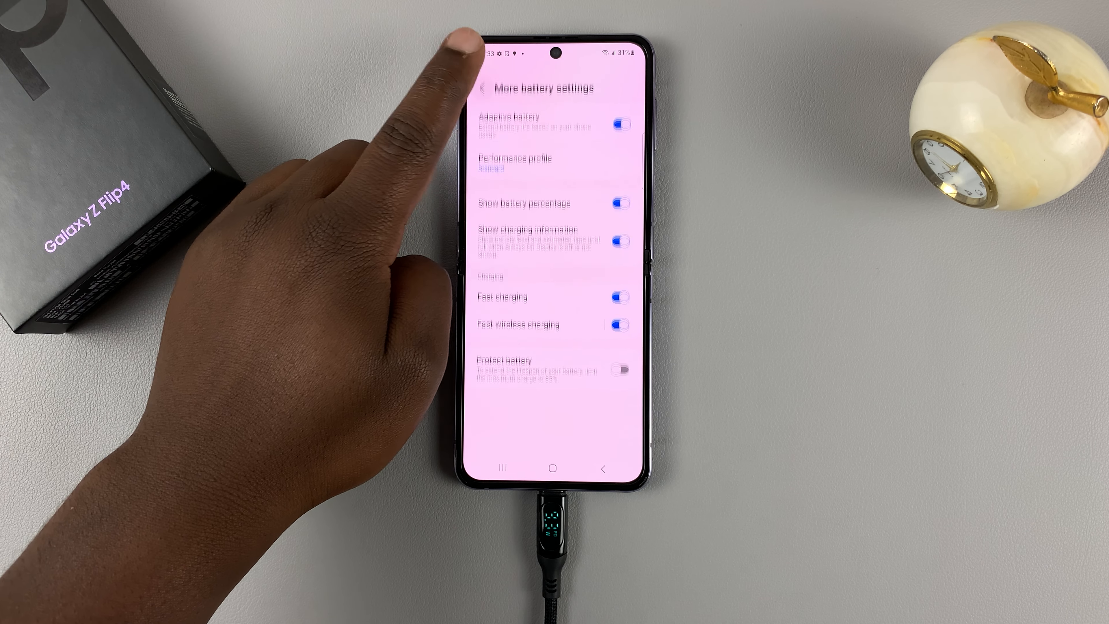
click(483, 88)
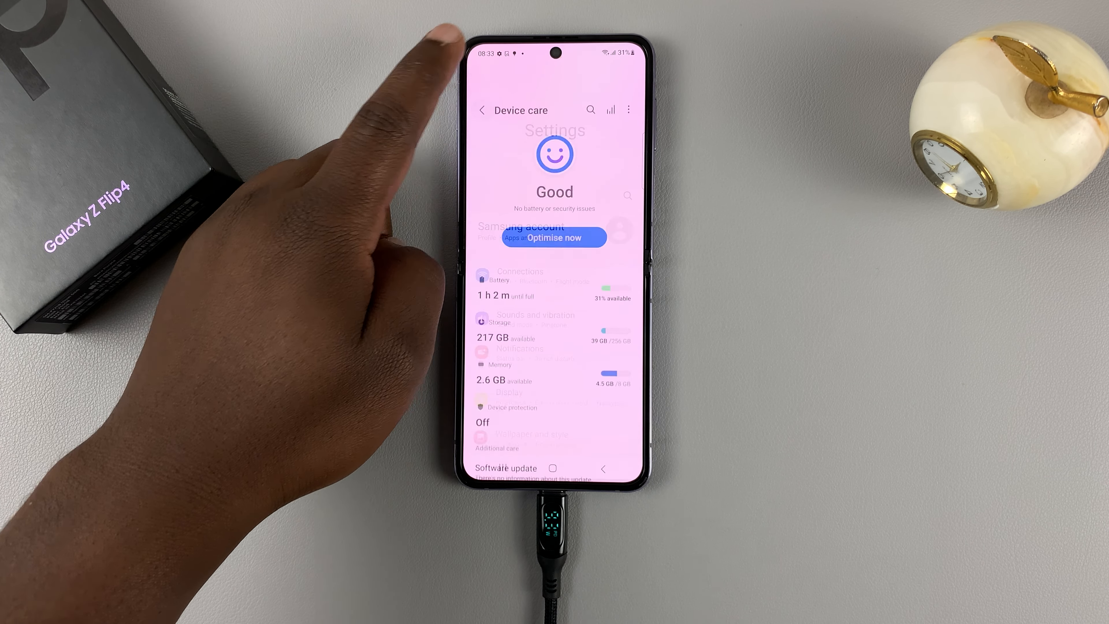
click(552, 467)
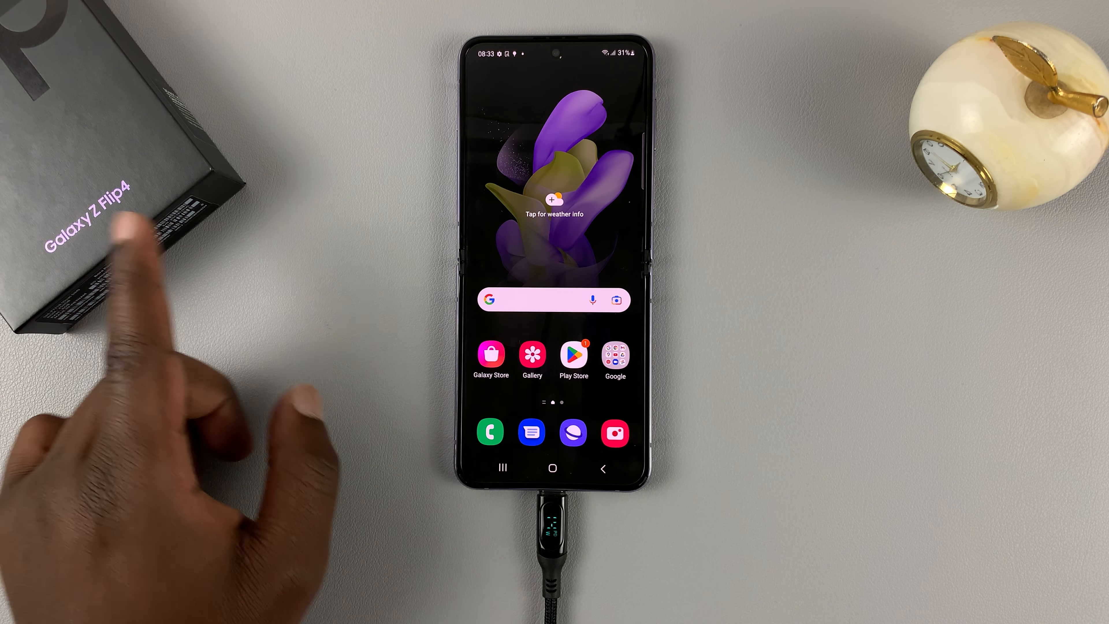